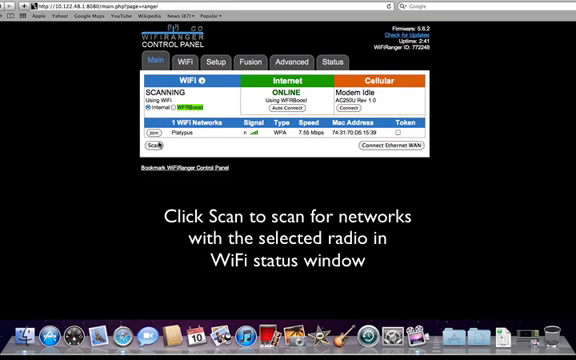
Scan for networks and join Platypus, saving its WPA password
click(150, 152)
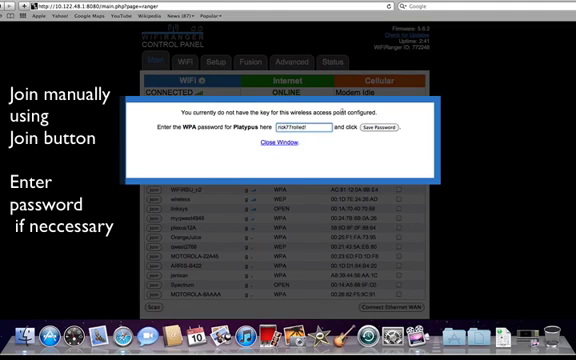
click(288, 153)
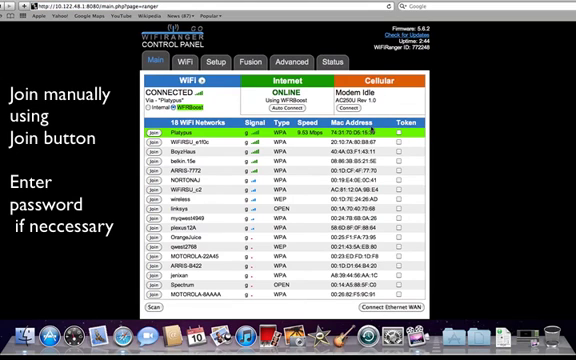
click(132, 135)
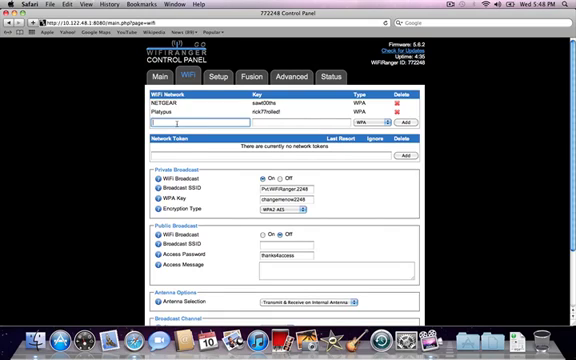
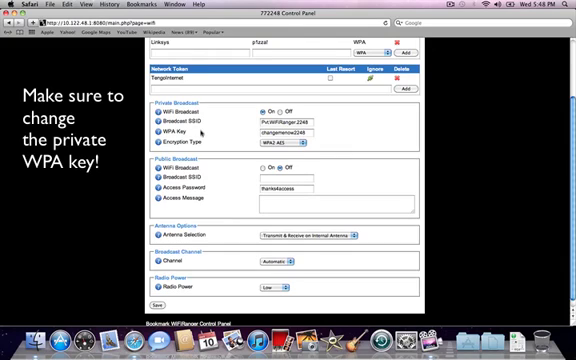
Enter the Linksys network name and its WPA key
click(297, 131)
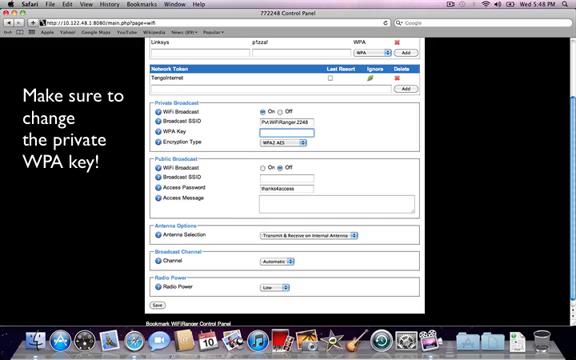
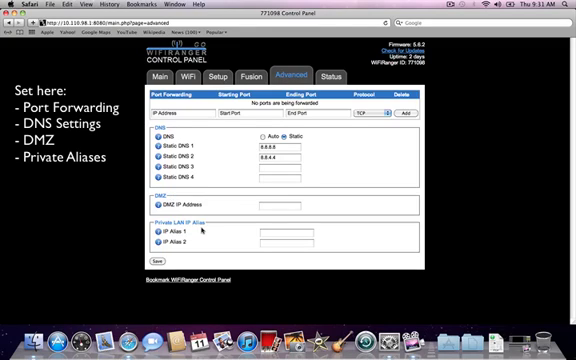
Switch to the Advanced tab showing Port Forwarding, DNS, DMZ and LAN alias settings
click(334, 76)
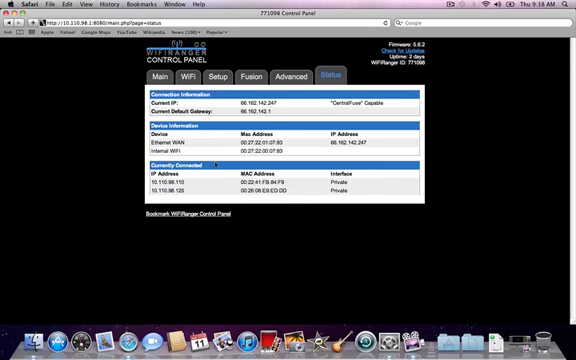
mouse_move(247, 176)
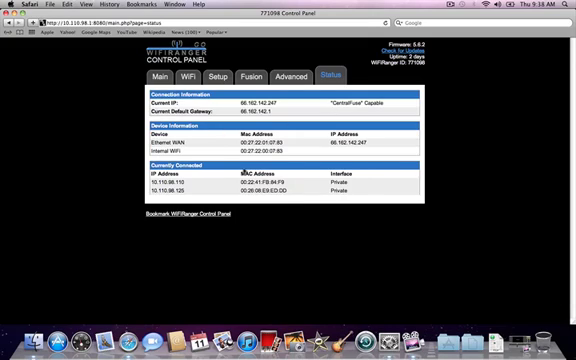